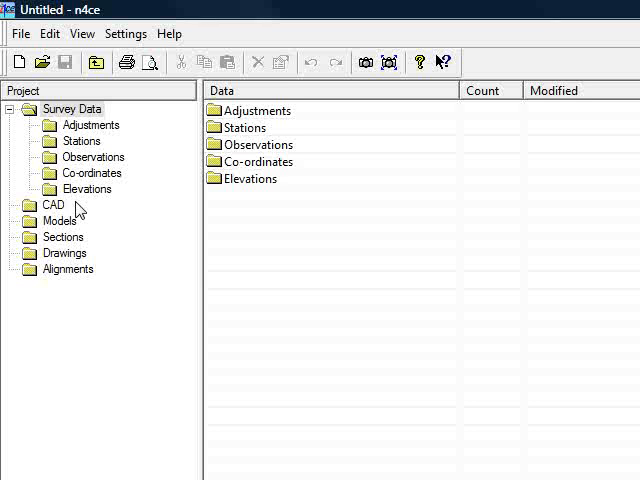
Step: Import River.dxf as CAD data at scale 1250 with metre units
right_click(54, 205)
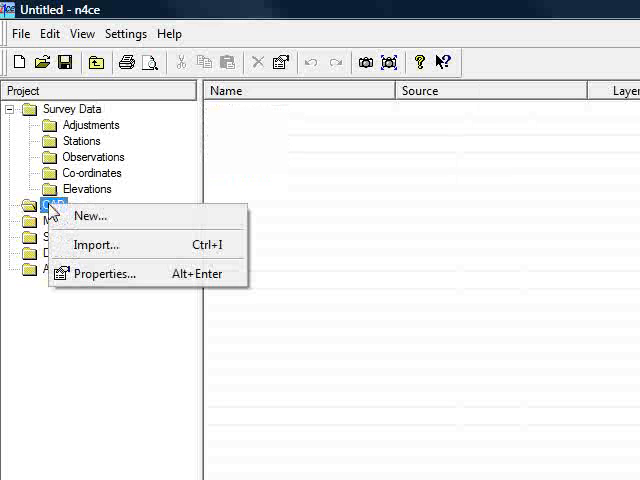
left_click(96, 245)
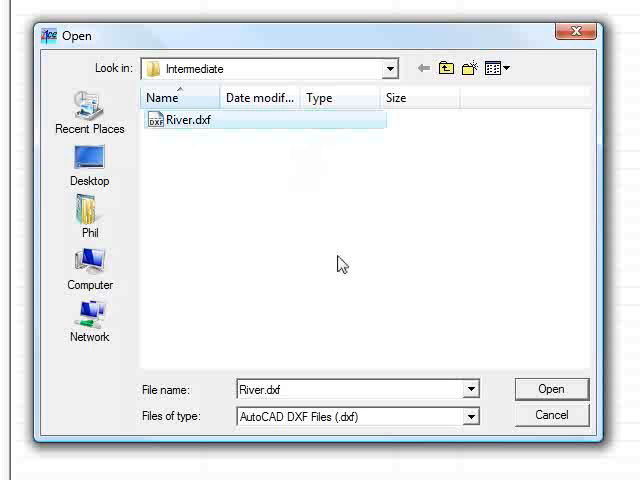
left_click(551, 388)
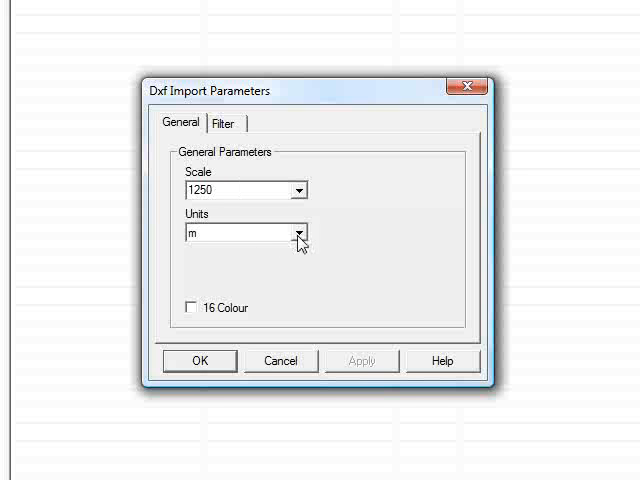
left_click(302, 232)
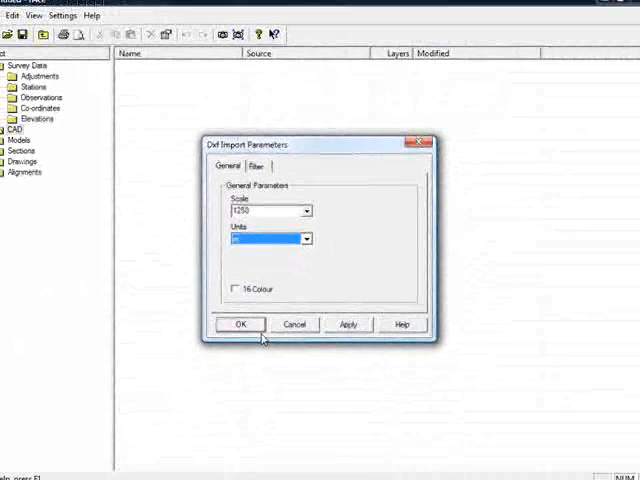
left_click(240, 324)
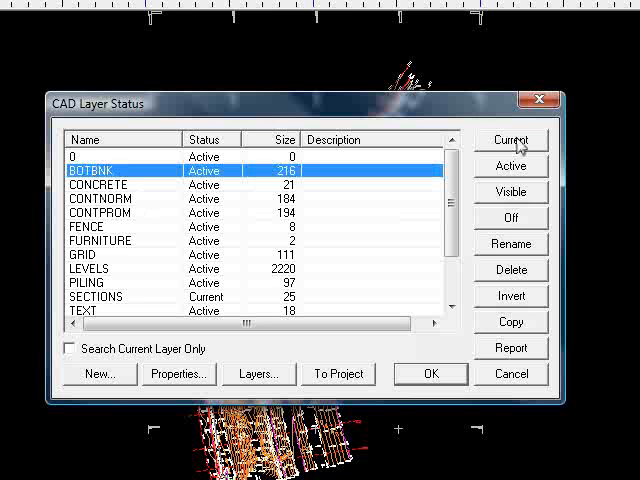
Step: Make BOTBNK current and turn off the GRID, SECTIONS and TEXT layers
left_click(511, 140)
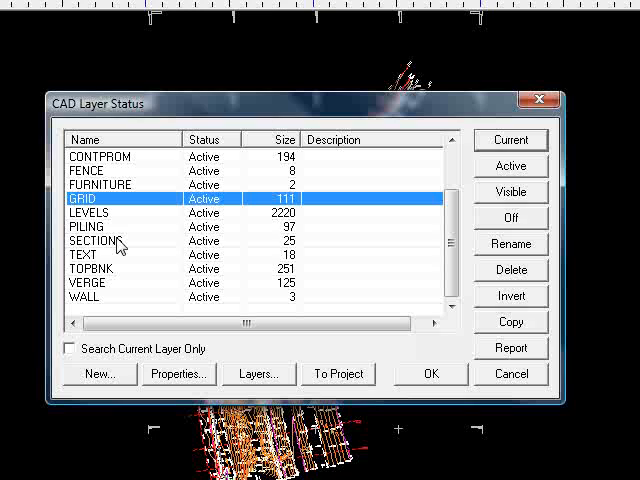
left_click(95, 254)
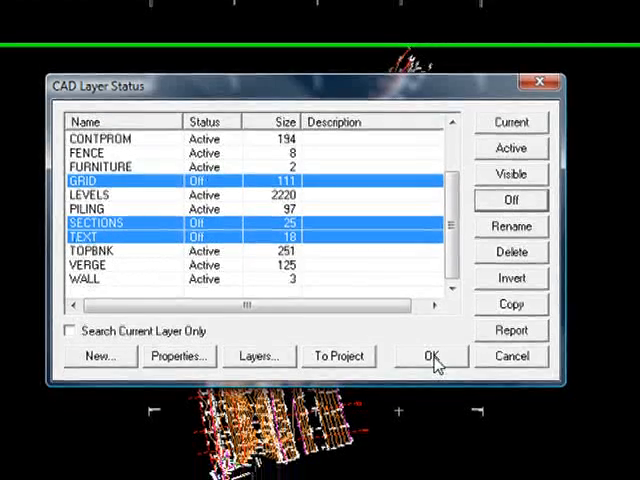
left_click(429, 355)
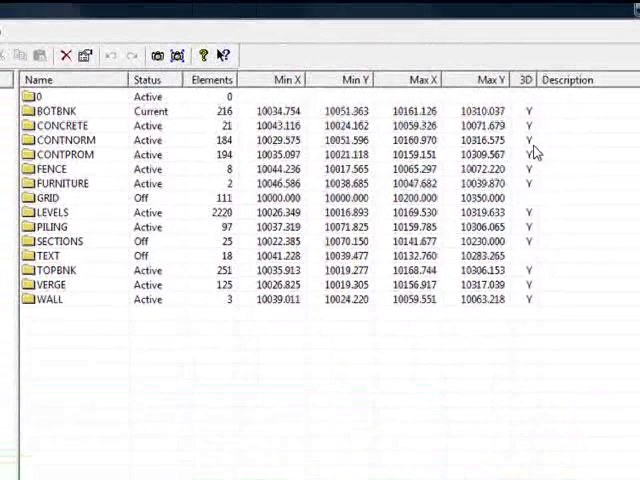
mouse_move(535, 305)
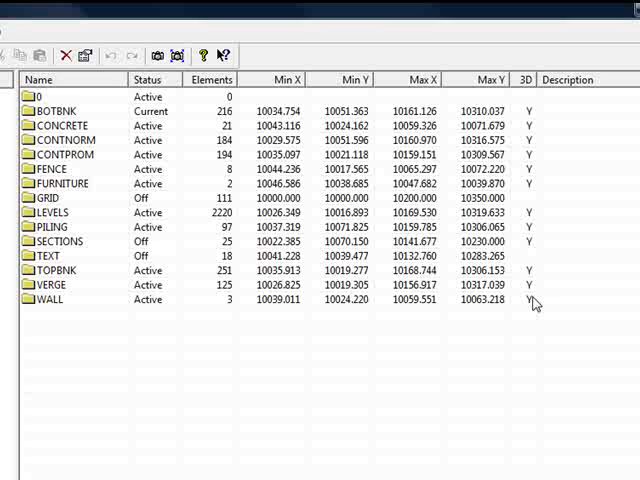
mouse_move(522, 225)
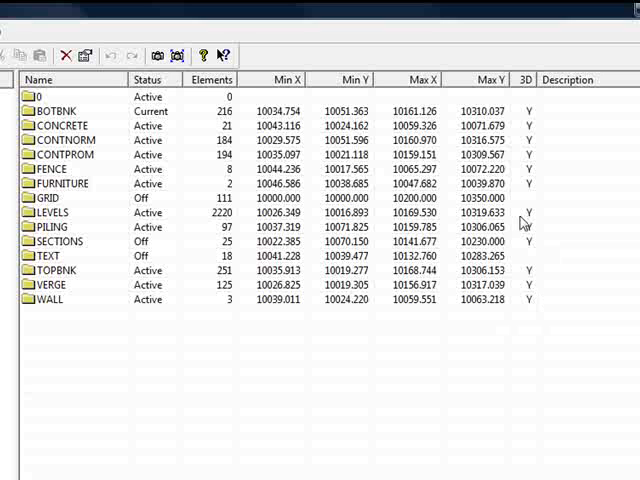
mouse_move(540, 153)
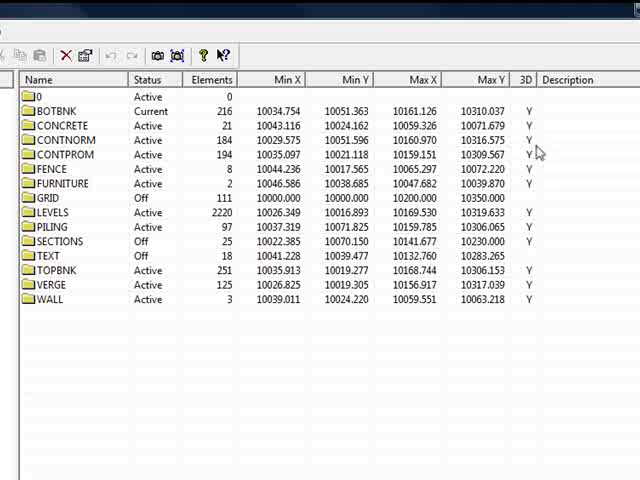
mouse_move(555, 142)
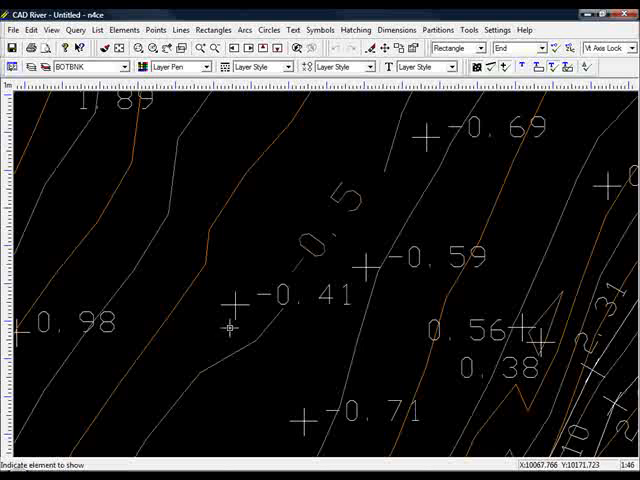
left_click(229, 329)
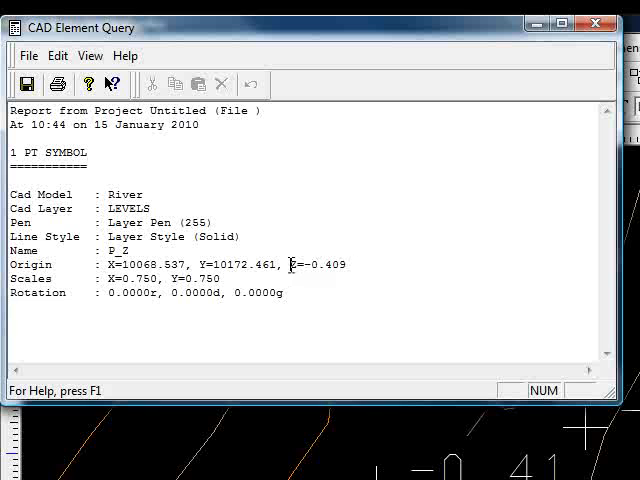
left_click_drag(290, 264, 350, 264)
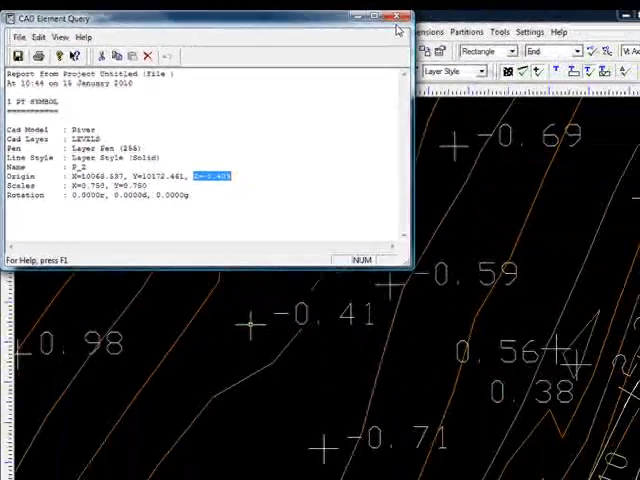
left_click(397, 16)
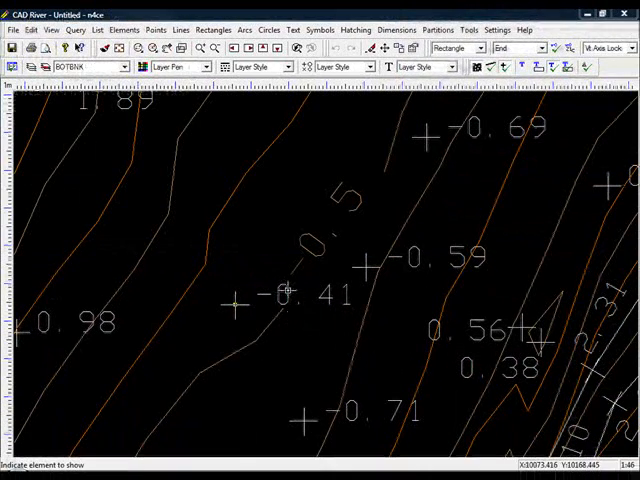
left_click(290, 293)
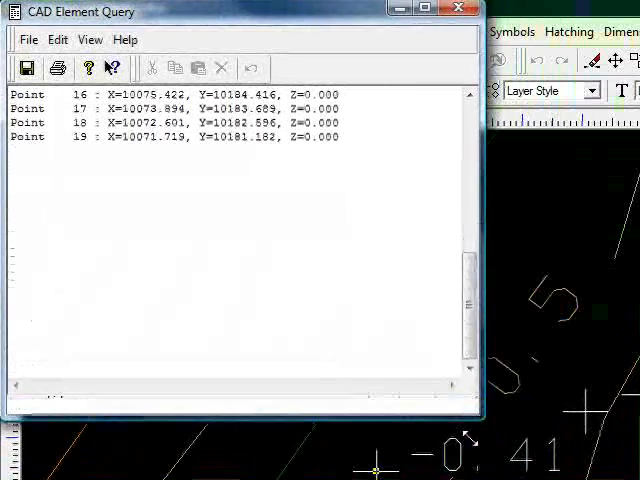
scroll("down", 3)
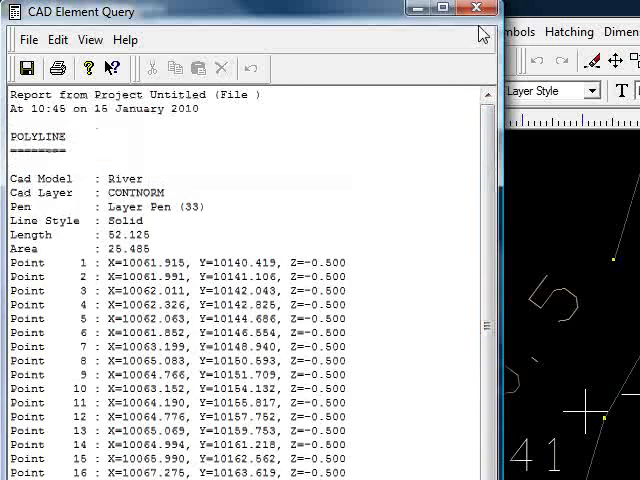
left_click(474, 11)
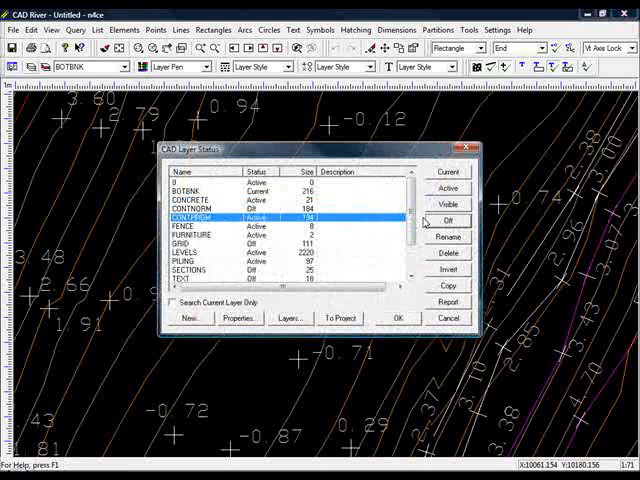
Step: Turn off the CONTPROM contour layer in the layer status list
left_click(397, 318)
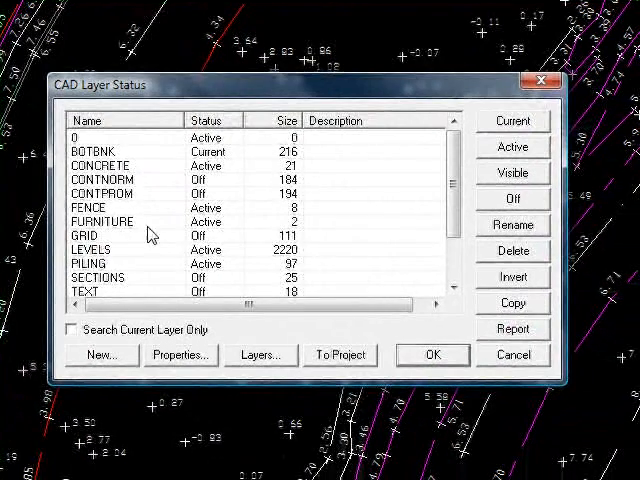
Step: Set LEVELS as current, invert the selection, and switch all other layers off
left_click(90, 249)
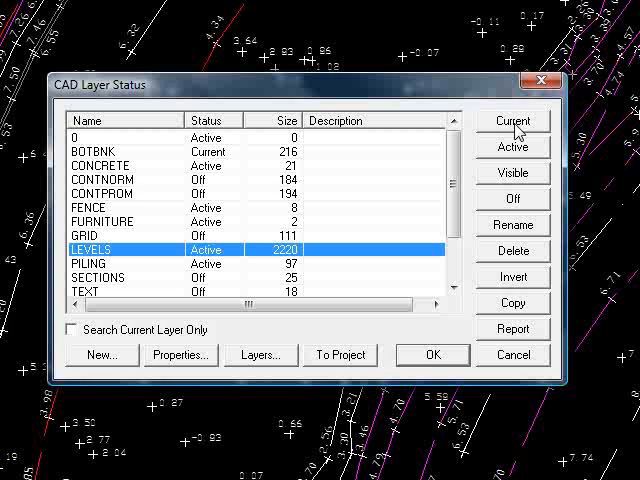
left_click(512, 120)
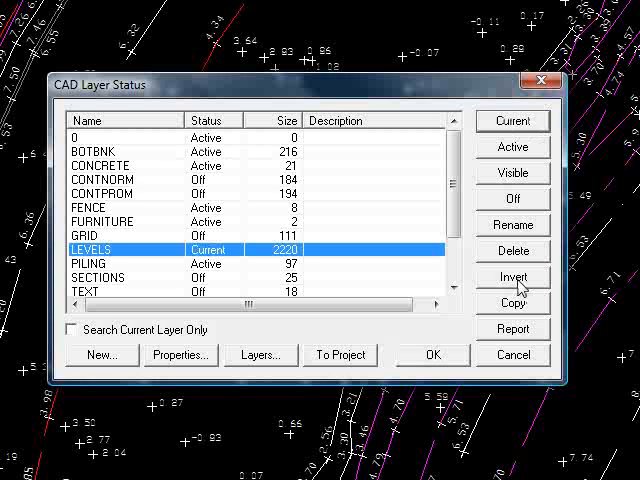
left_click(513, 277)
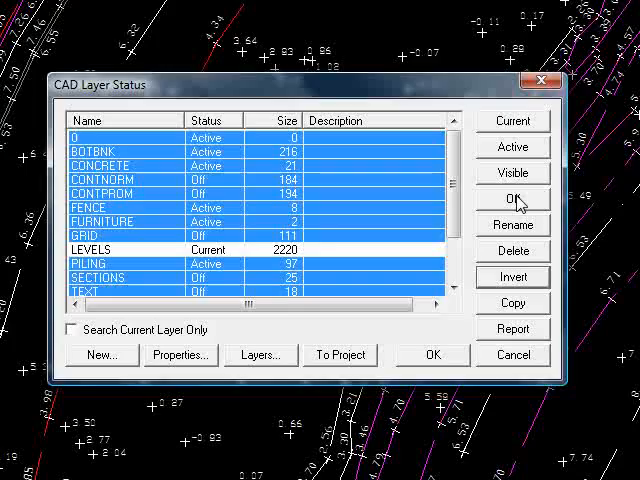
left_click(431, 355)
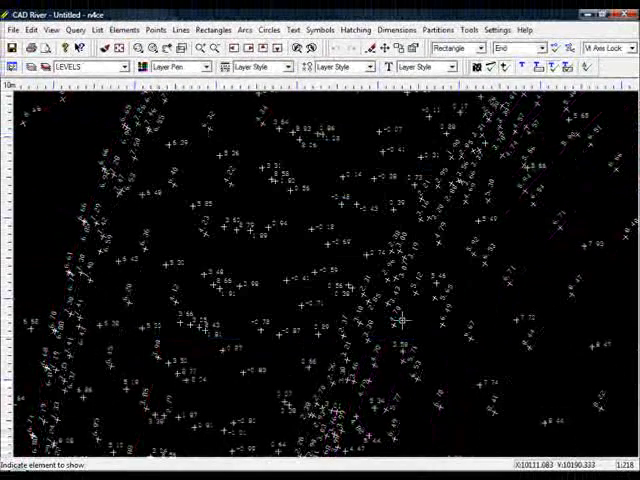
mouse_move(244, 290)
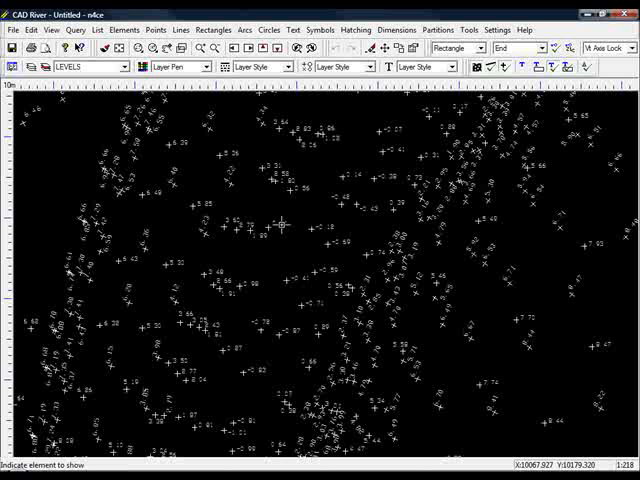
mouse_move(151, 159)
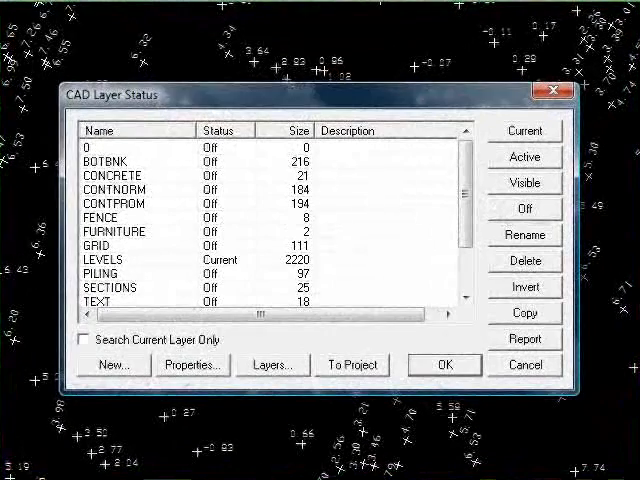
Step: Add a new layer 'Spot Text' with a red pen and close the layer list
left_click(115, 364)
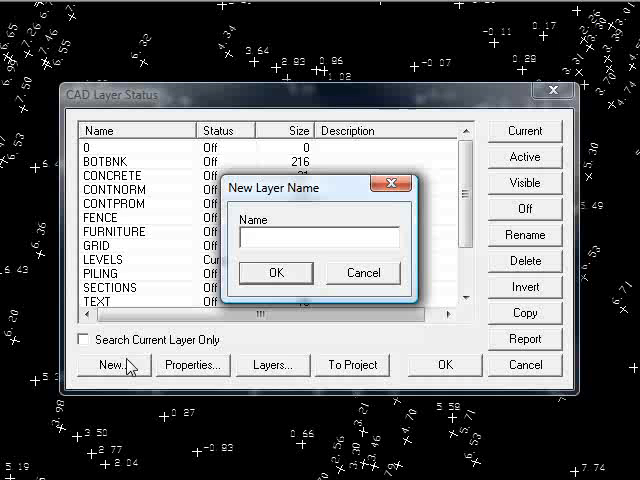
type("Spot T")
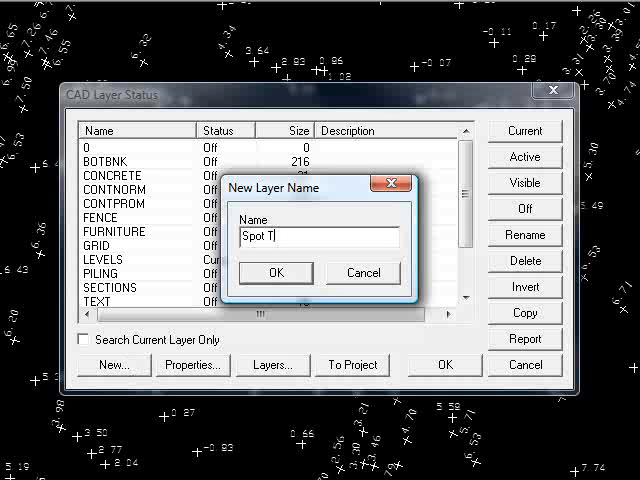
type("ext")
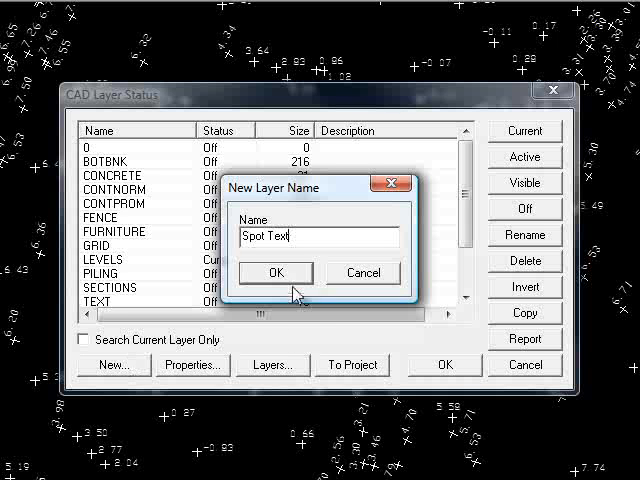
left_click(276, 272)
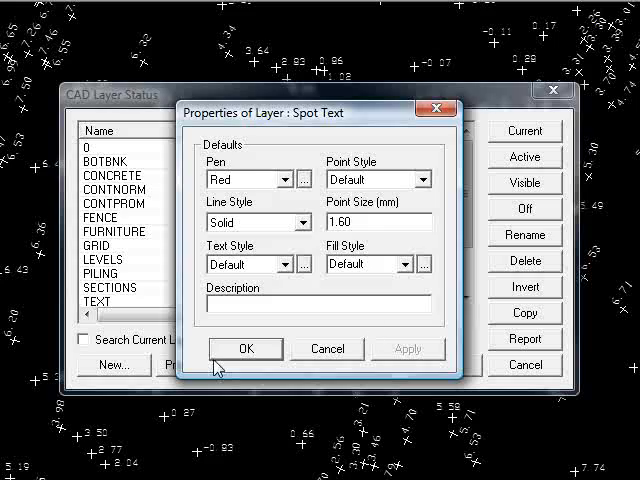
left_click(247, 348)
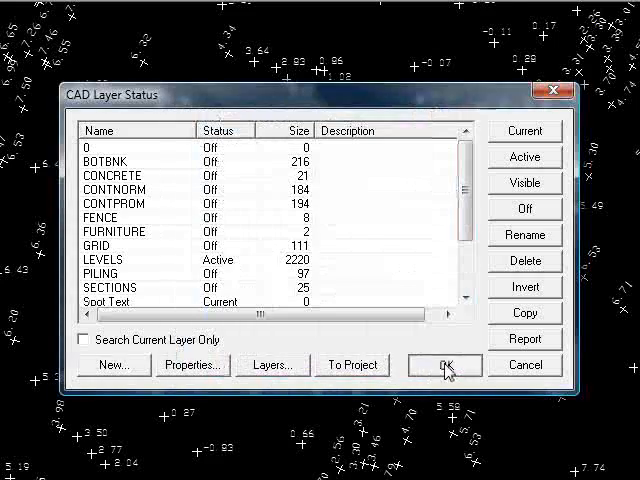
left_click(444, 365)
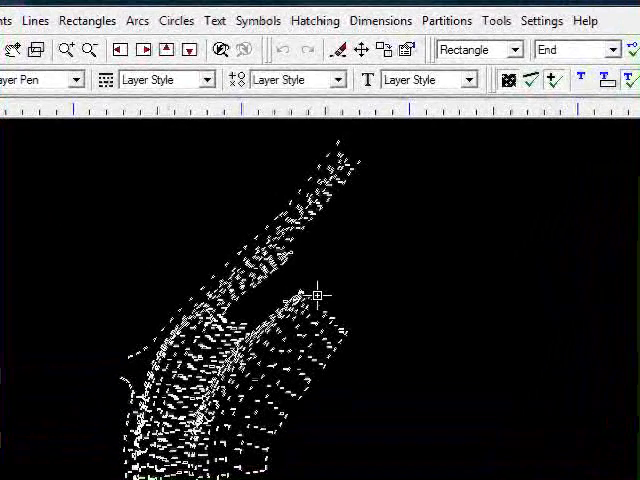
Step: Reassign the spot height text to the Spot Text layer via Text Attributes
left_click(214, 20)
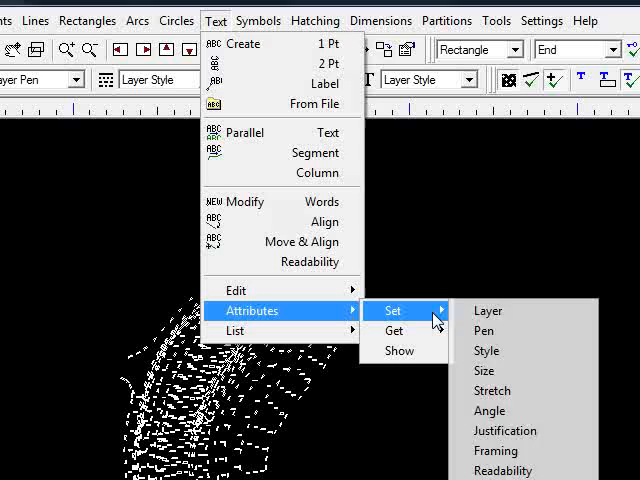
left_click(488, 310)
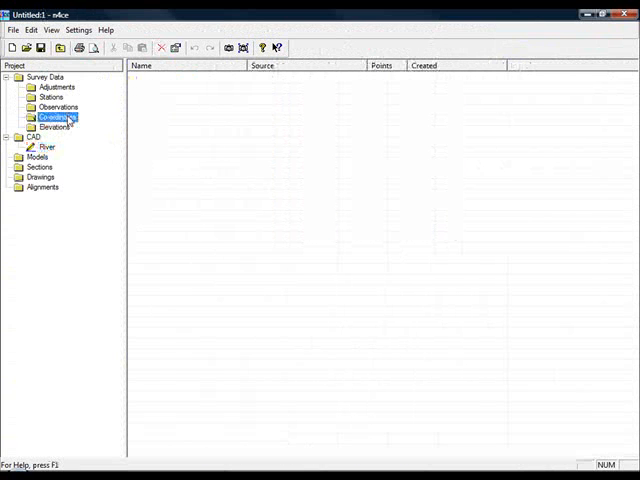
Step: Add a 'Points From Blocks' coordinate block and open it graphically
right_click(52, 117)
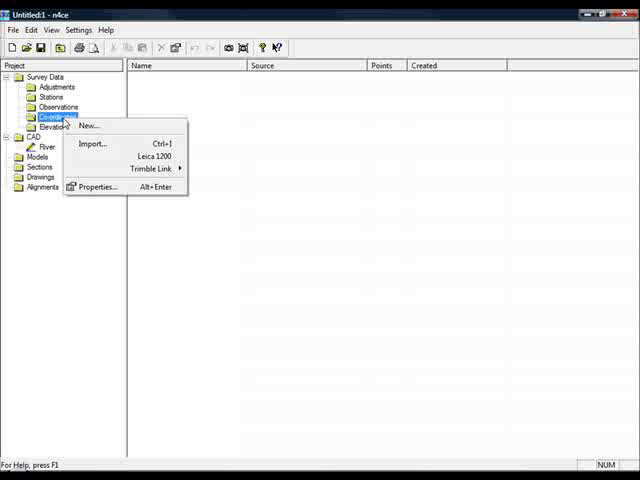
left_click(93, 125)
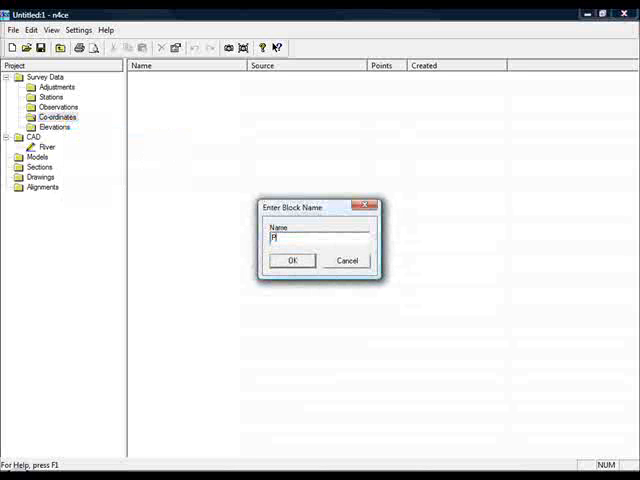
type("Points From Blocks")
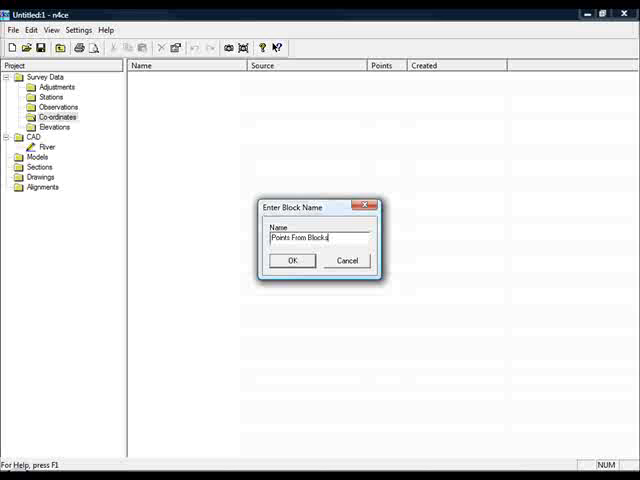
left_click(292, 260)
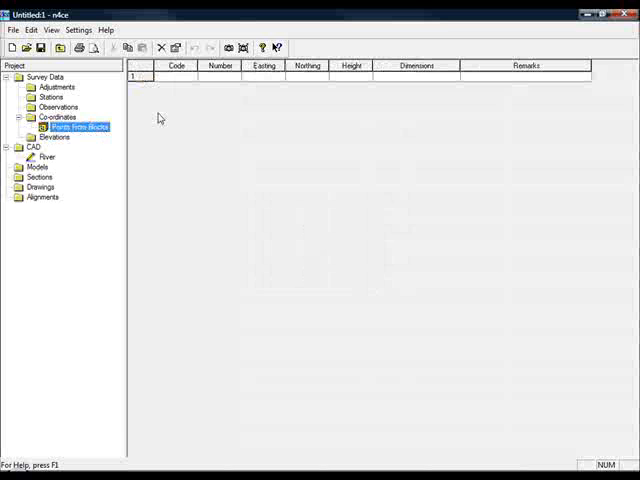
double_click(78, 126)
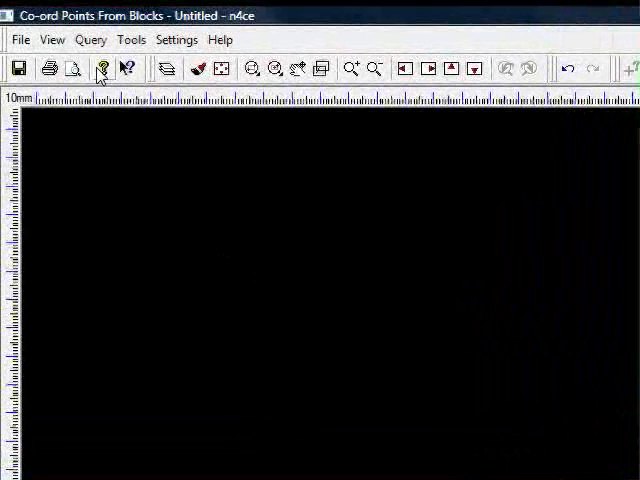
Step: Add the River CAD drawing as the selected backcloth in the view
left_click(20, 39)
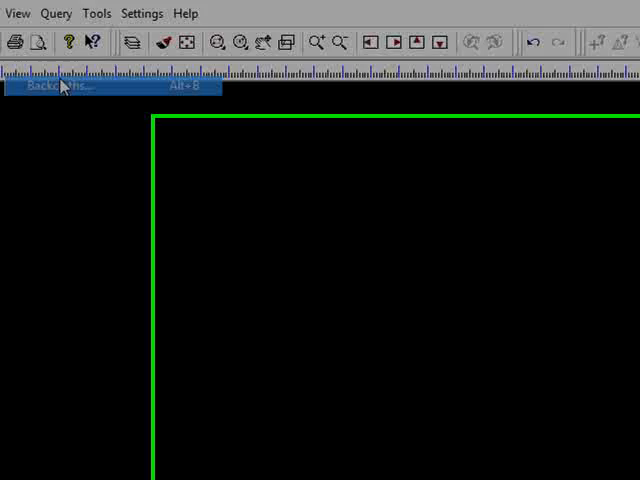
left_click(62, 87)
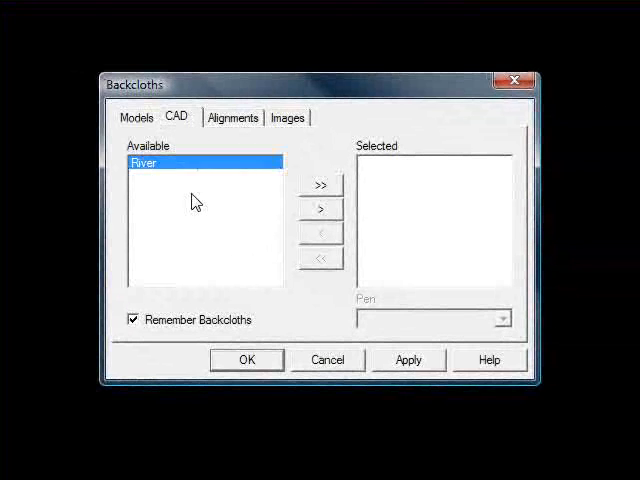
left_click(321, 211)
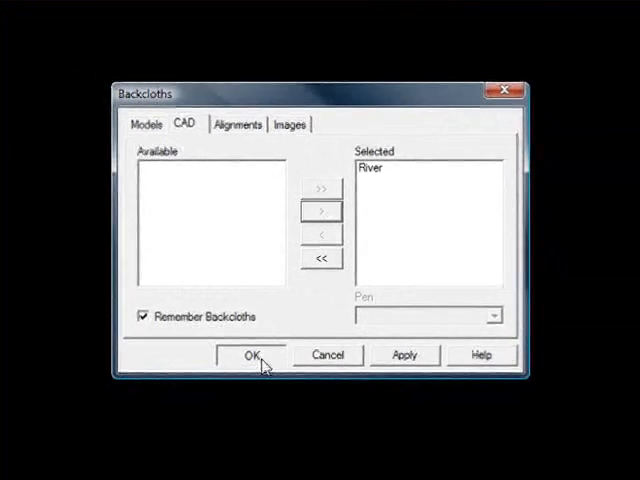
left_click(251, 355)
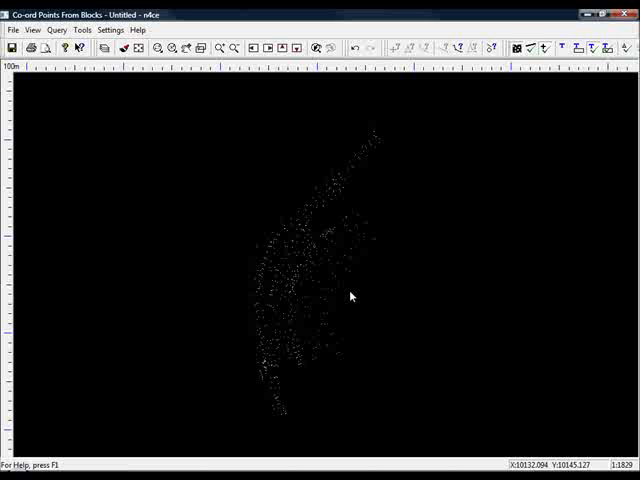
mouse_move(156, 137)
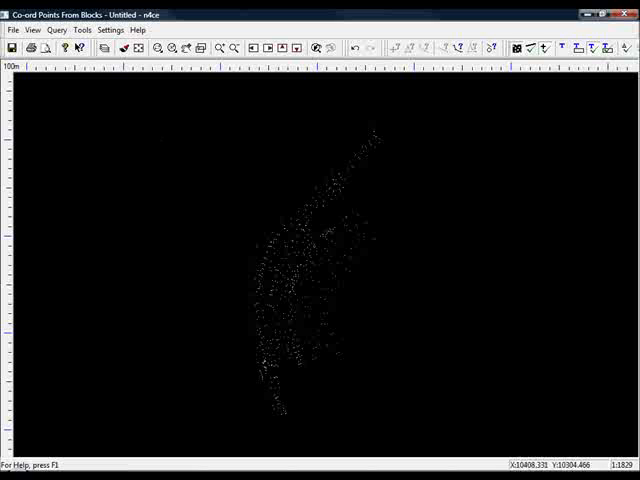
mouse_move(515, 368)
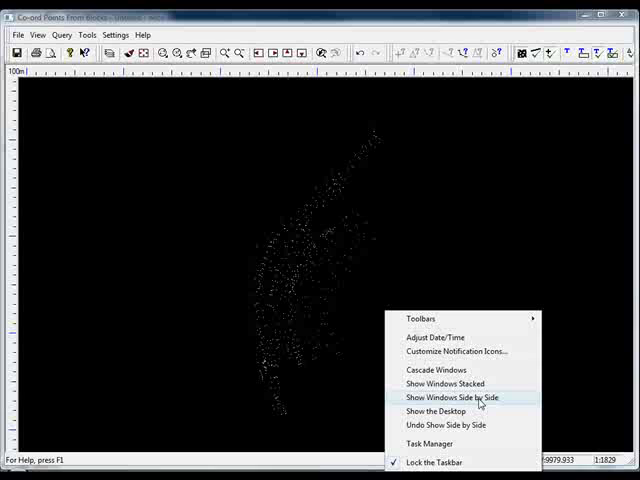
Step: Show the project tree and Points From Blocks windows side by side
left_click(451, 397)
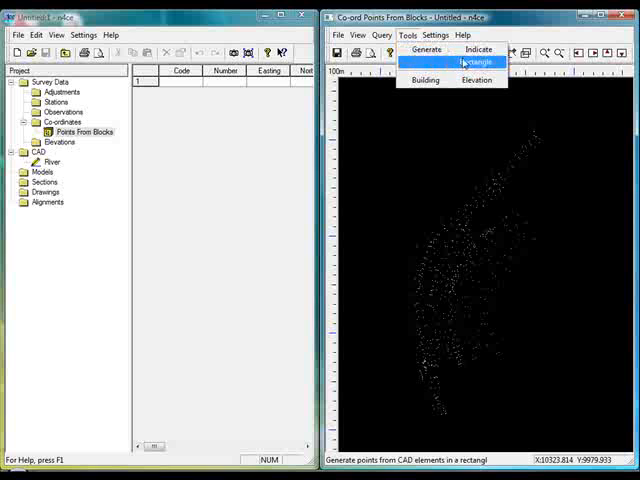
Step: Generate points from CAD symbols in a rectangle, coded SL starting at 1
left_click(476, 61)
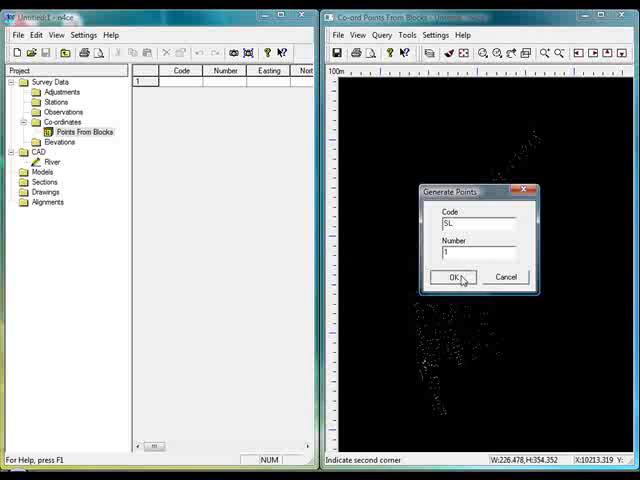
left_click(454, 277)
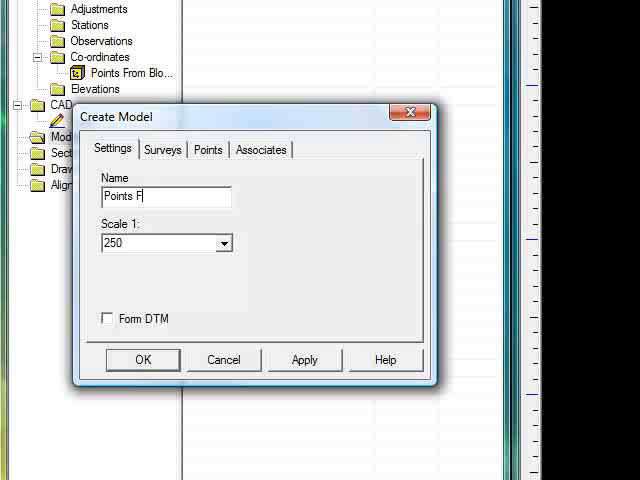
Step: Name the new model 'Points From Blocks' and confirm to open it with the generated points
type("rom Blocks")
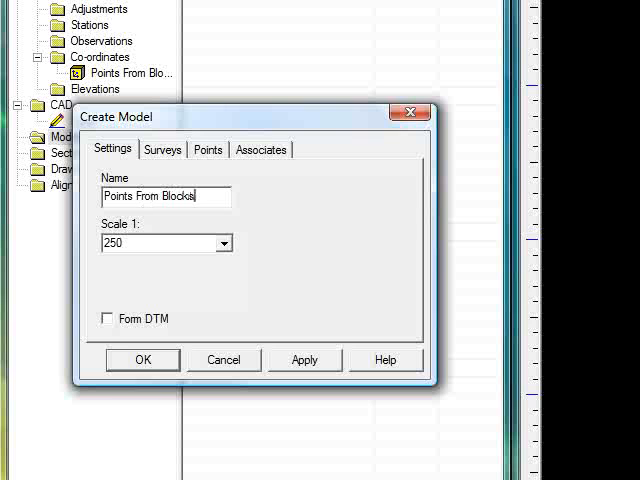
left_click(207, 149)
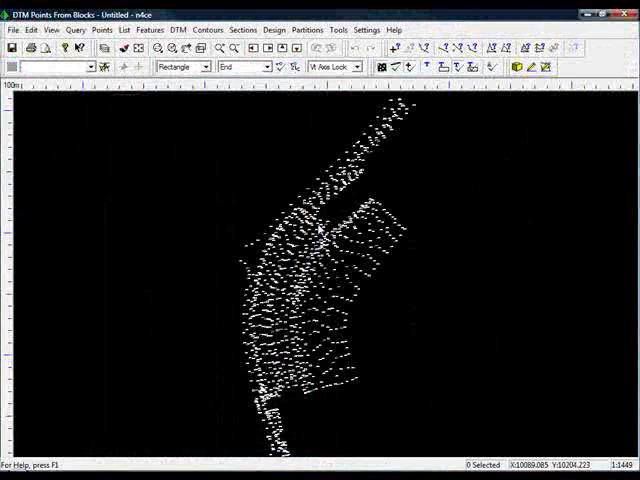
Step: Build a normal DTM triangulation over the generated spot points
left_click(178, 29)
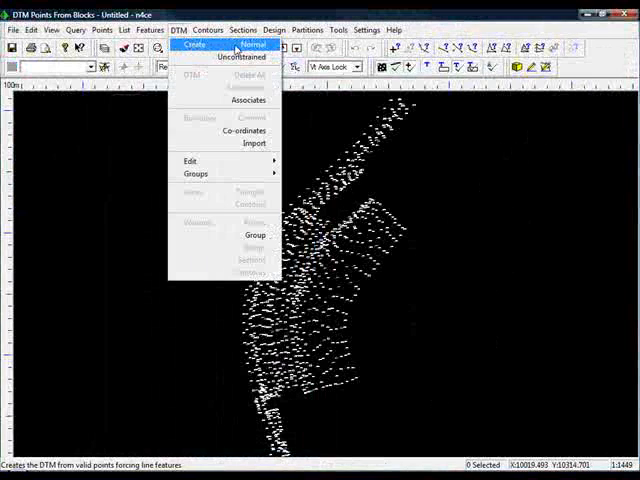
left_click(243, 45)
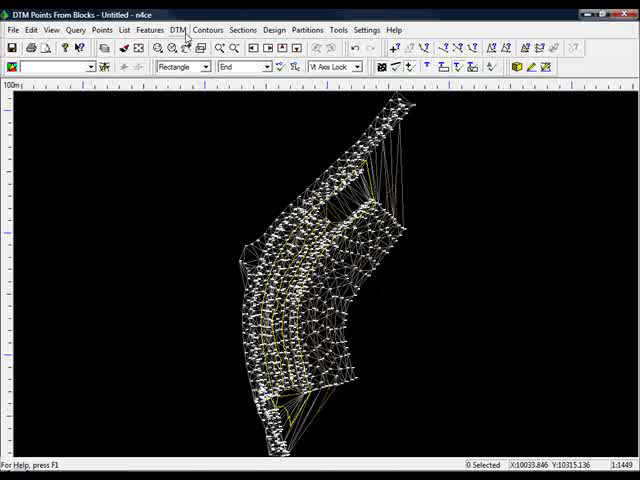
left_click(178, 29)
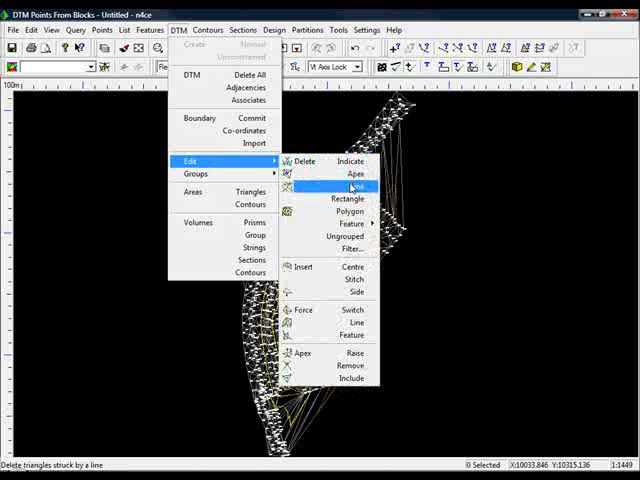
mouse_move(351, 187)
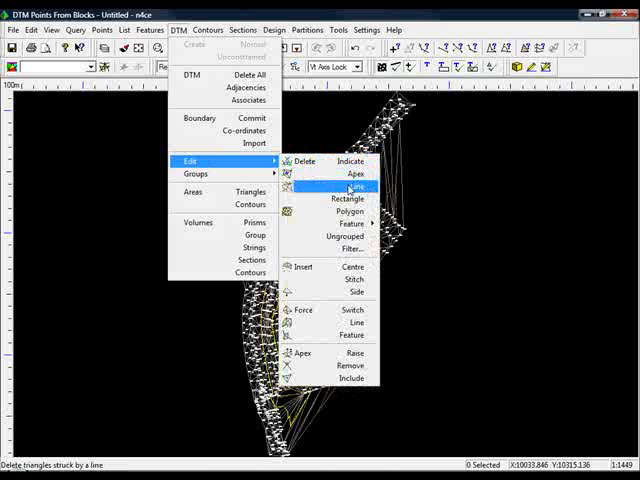
Step: Start the Delete by Line triangle edit on the DTM
left_click(348, 198)
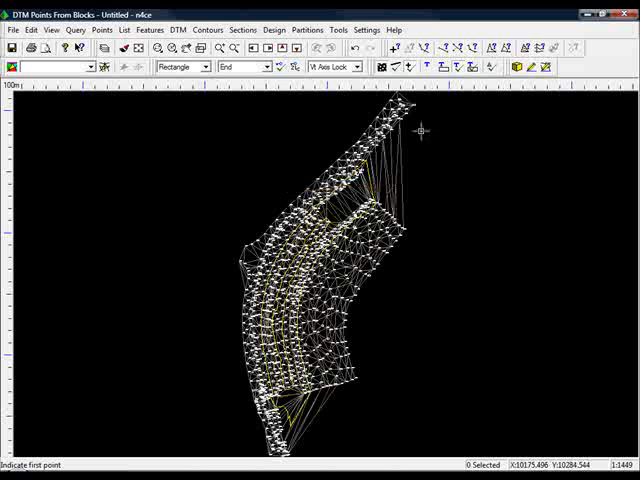